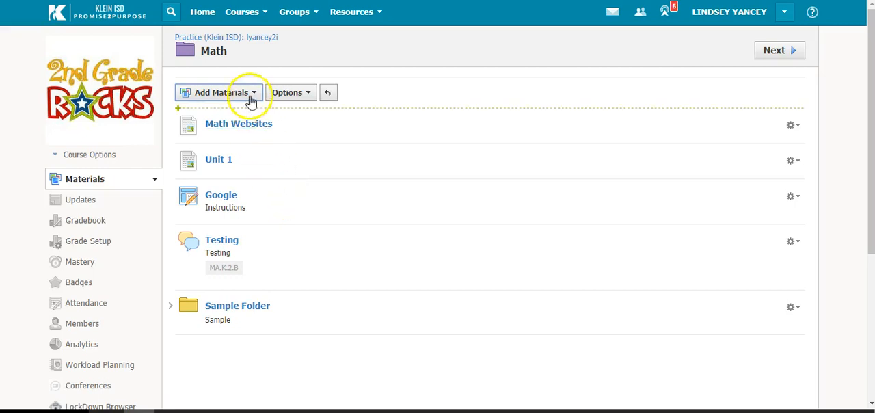
Choose Add File/Link/External Tool from the Math folder's Add Materials list
left_click(222, 93)
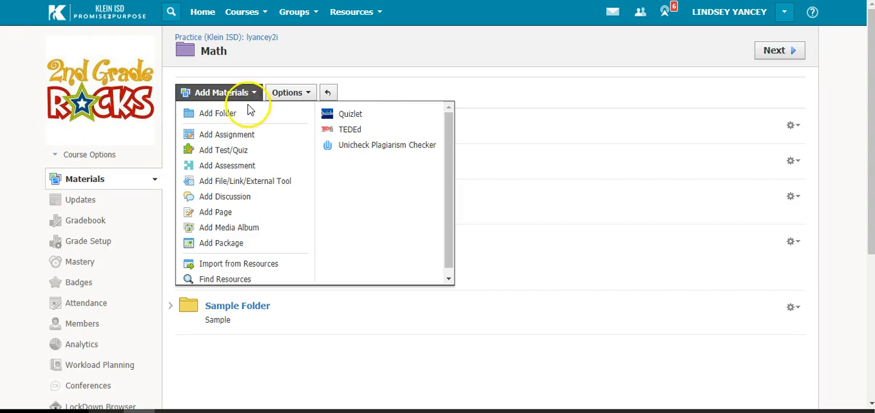
mouse_move(246, 180)
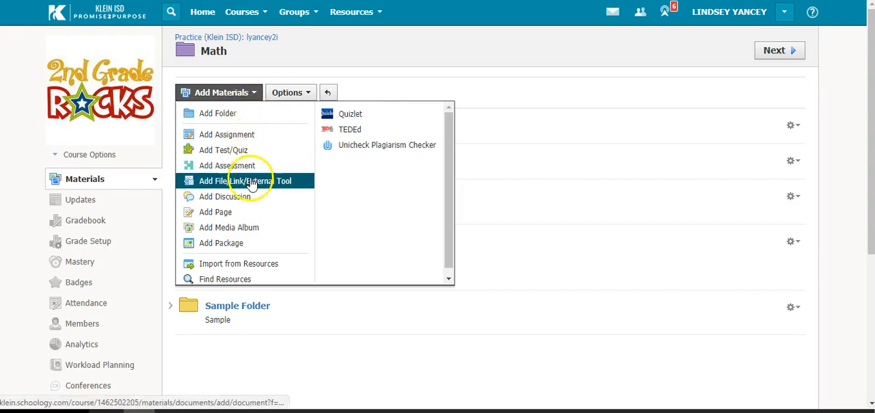
left_click(242, 180)
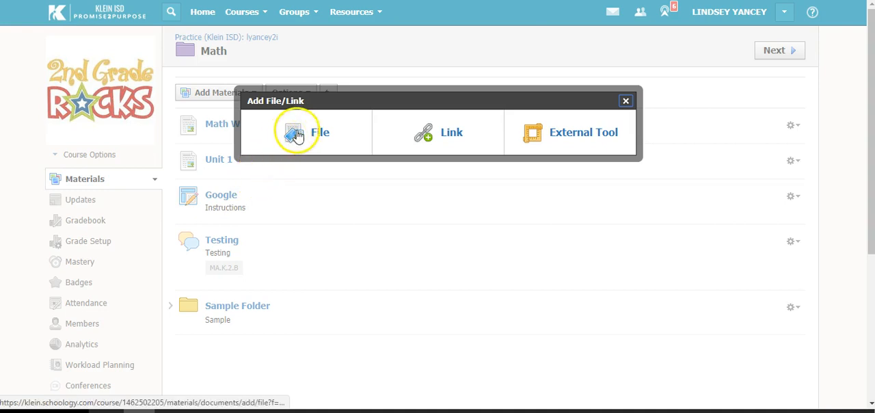
left_click(295, 131)
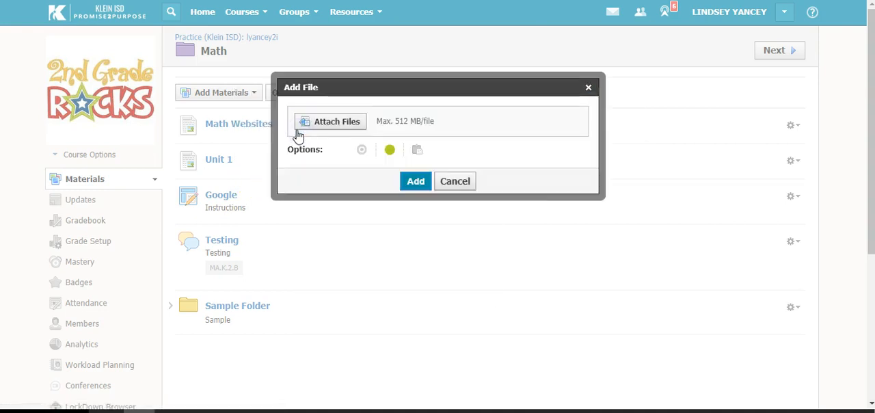
mouse_move(334, 141)
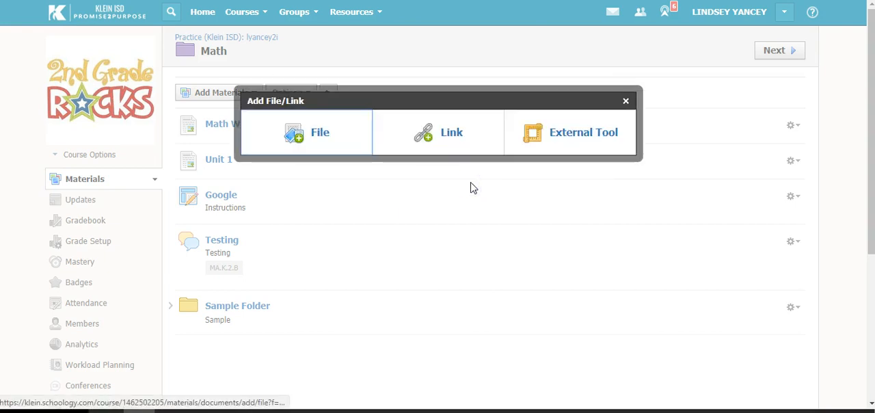
Look at the Add Link form, cancel it and close the add-material choices
left_click(451, 131)
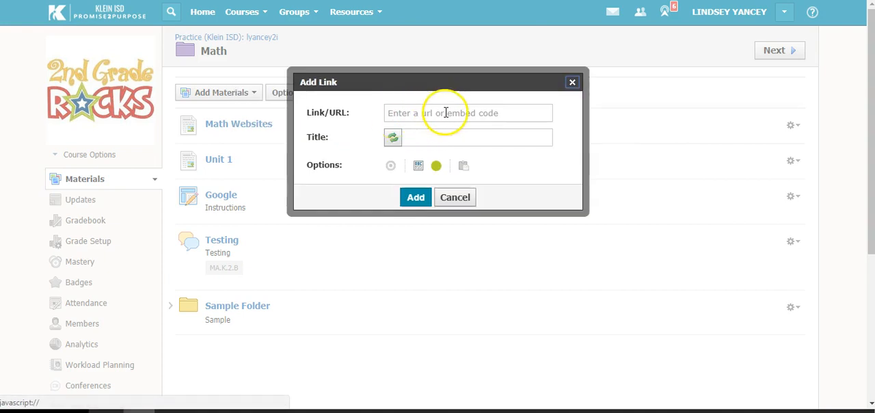
mouse_move(481, 130)
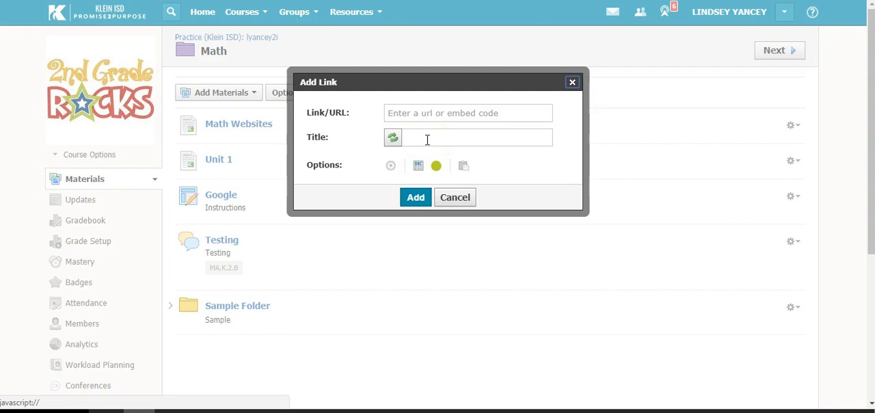
left_click(455, 197)
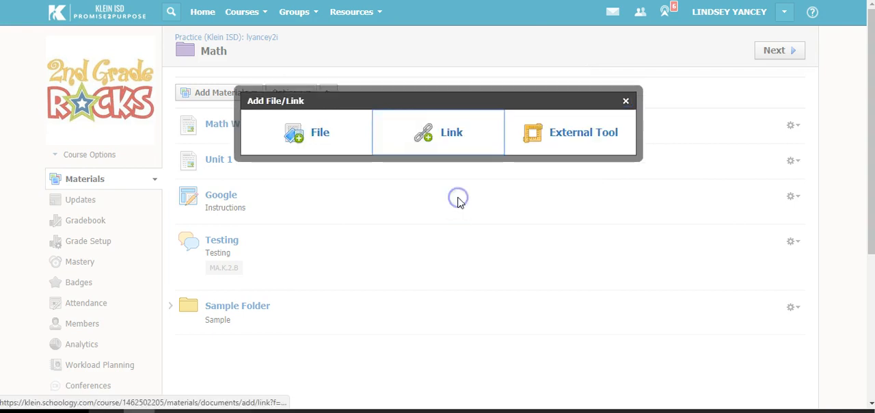
left_click(625, 102)
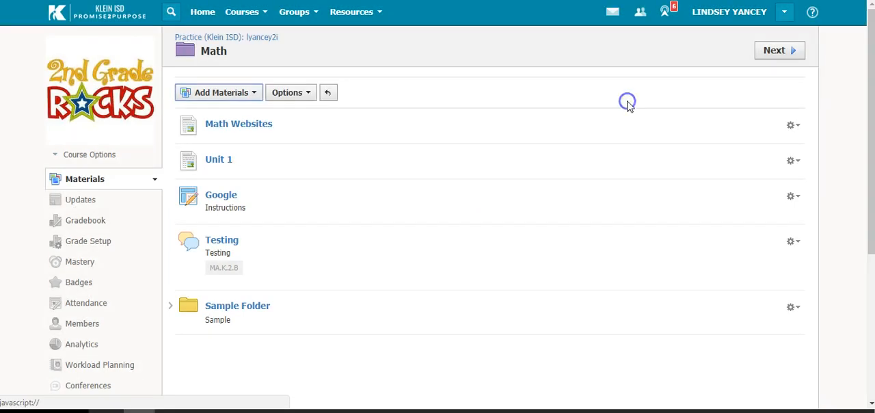
Choose Import from Resources from the Math folder's Add Materials list
left_click(219, 93)
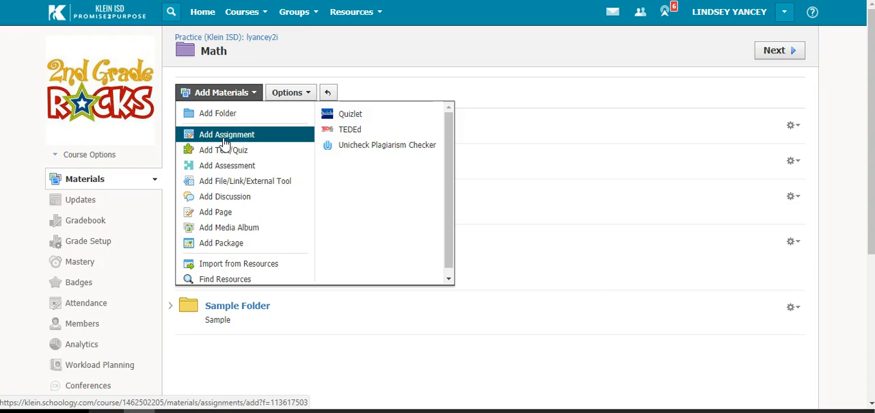
mouse_move(238, 263)
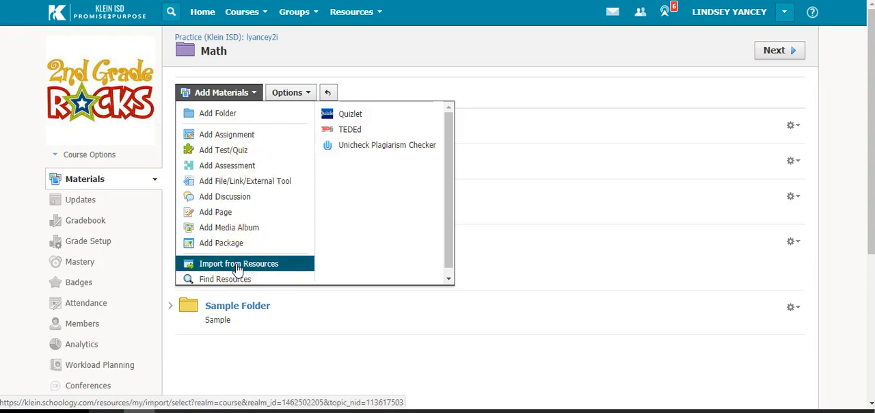
left_click(238, 262)
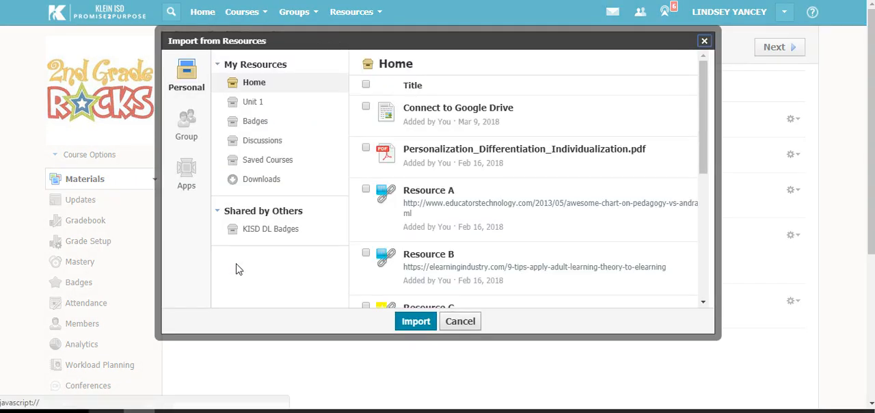
Switch the import window to Apps and select the Google Drive Resource App
left_click(186, 175)
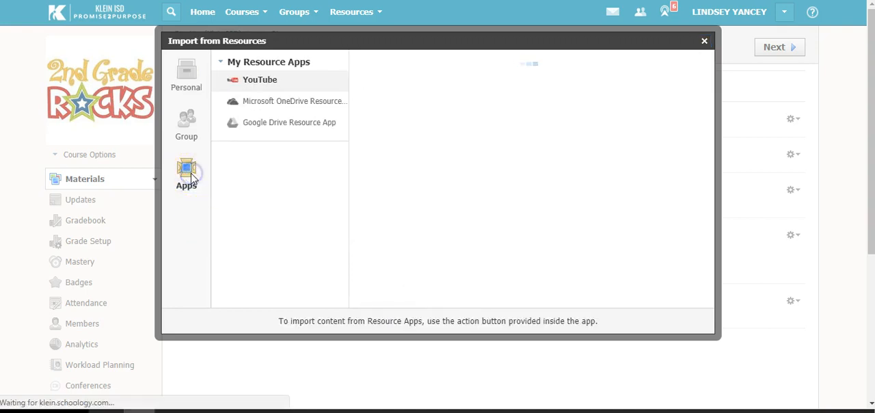
left_click(260, 80)
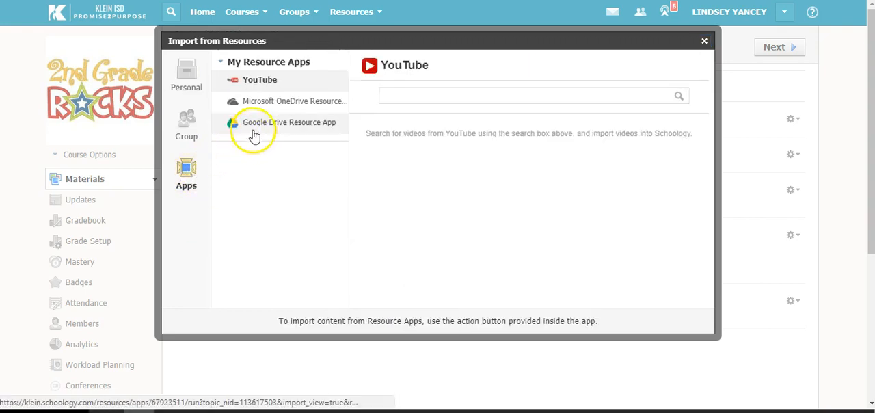
left_click(289, 123)
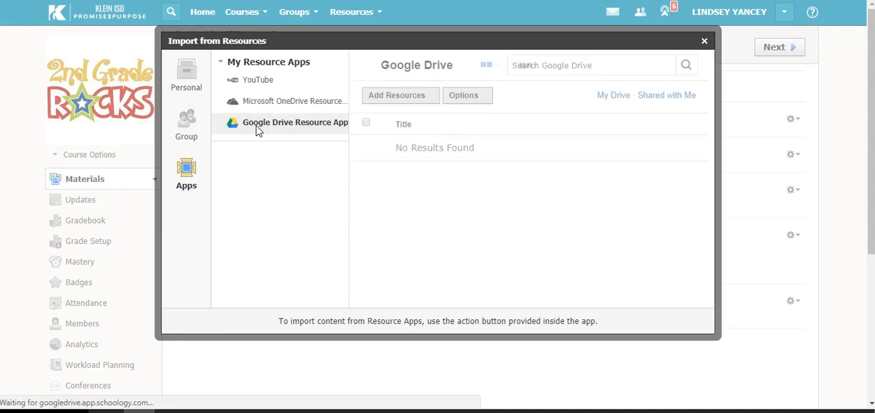
left_click(294, 123)
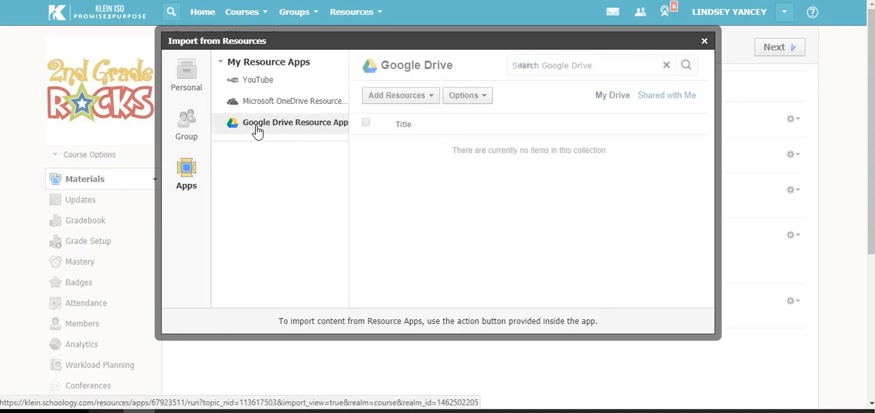
Show My Drive so the user's Google Drive files and folders are listed
left_click(295, 121)
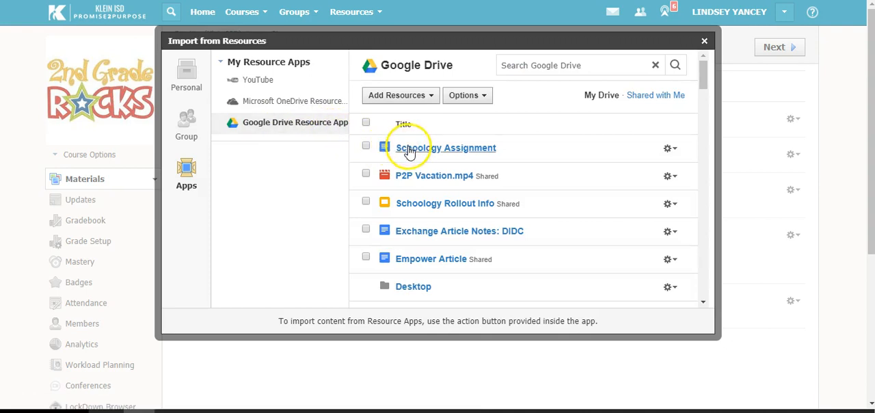
mouse_move(413, 208)
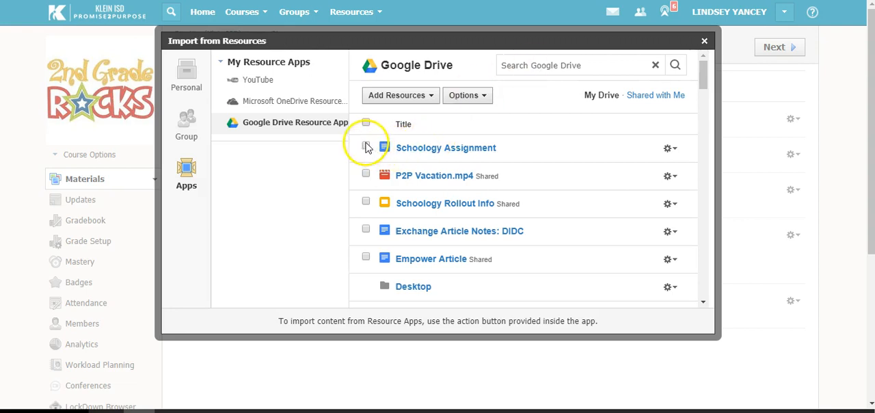
Mark the 'Schoology Assignment' document and show the Import File, Link and Private Link options
left_click(367, 147)
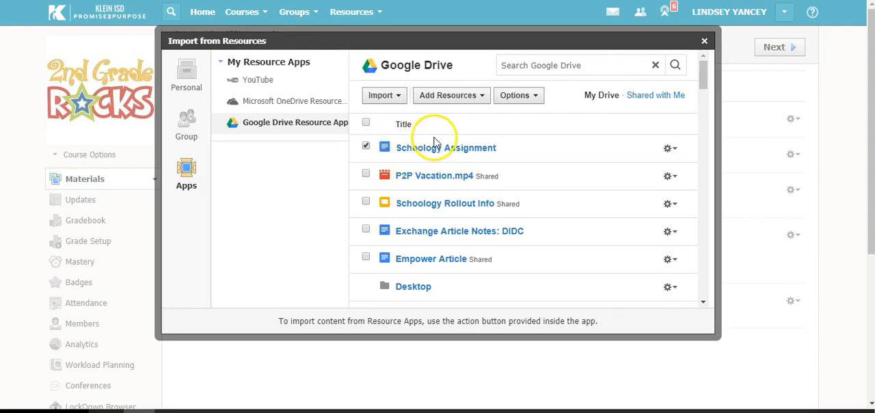
left_click(380, 96)
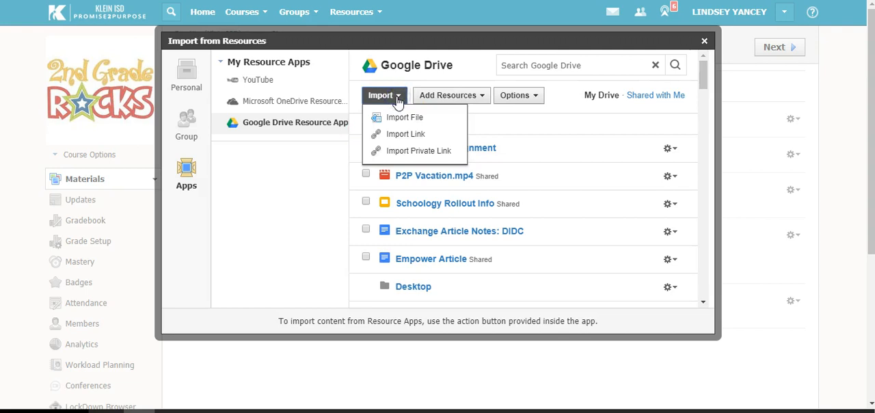
mouse_move(405, 117)
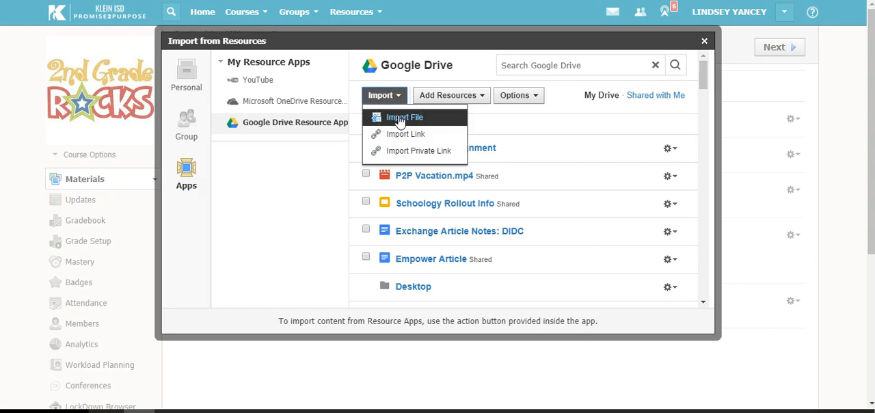
mouse_move(405, 134)
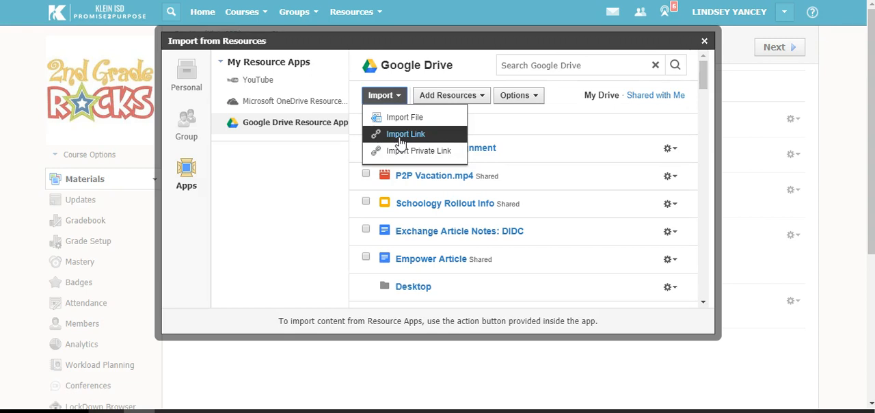
mouse_move(395, 146)
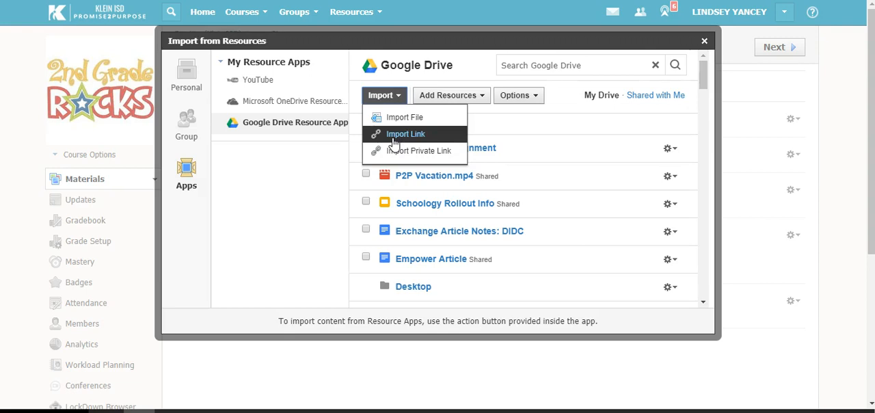
mouse_move(304, 172)
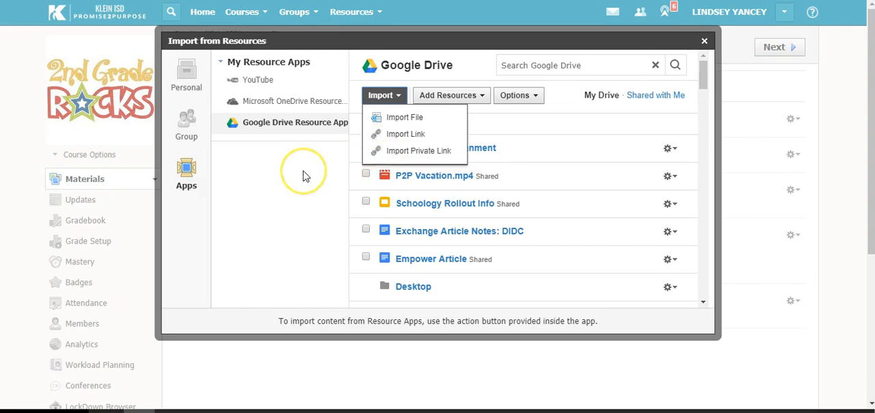